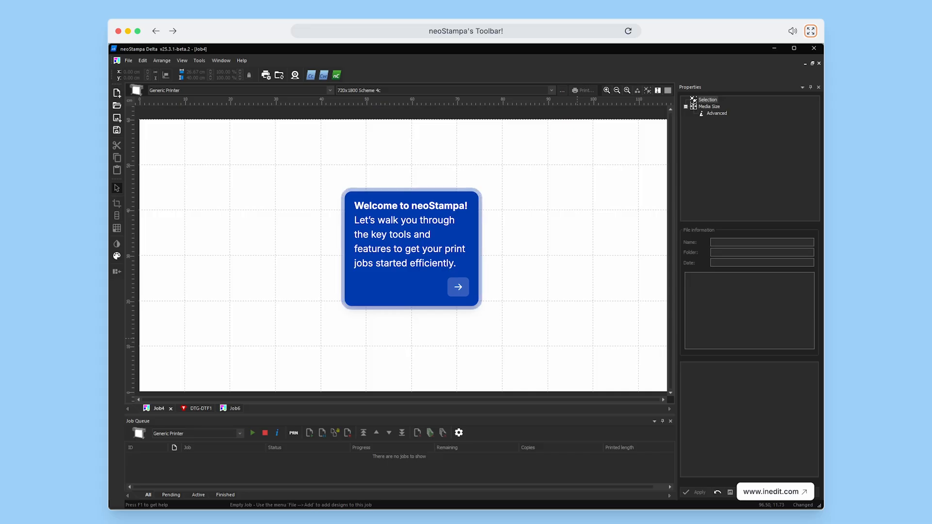
Dismiss the welcome message and import abbigliamento_2 from inedit_connect_designs into a new job.
{"action": "left_click", "coordinate": [458, 287]}
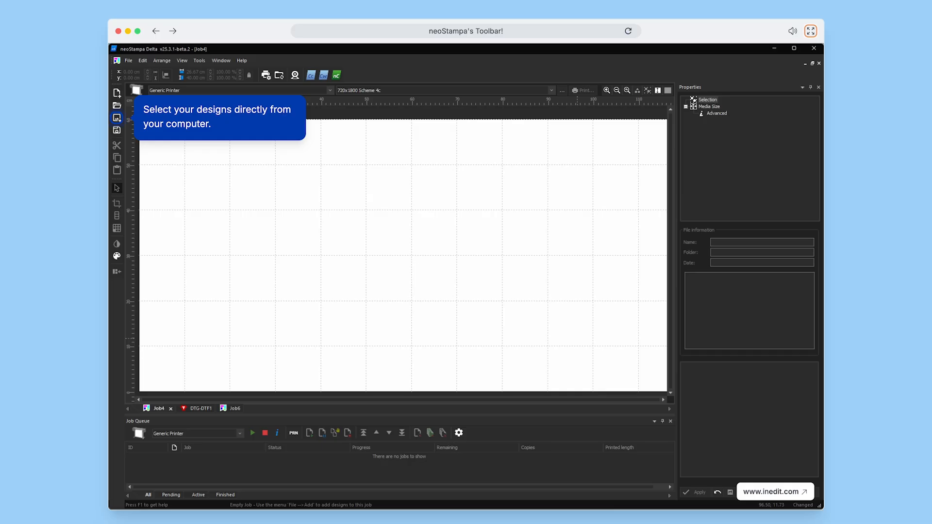
{"action": "left_click", "coordinate": [117, 93]}
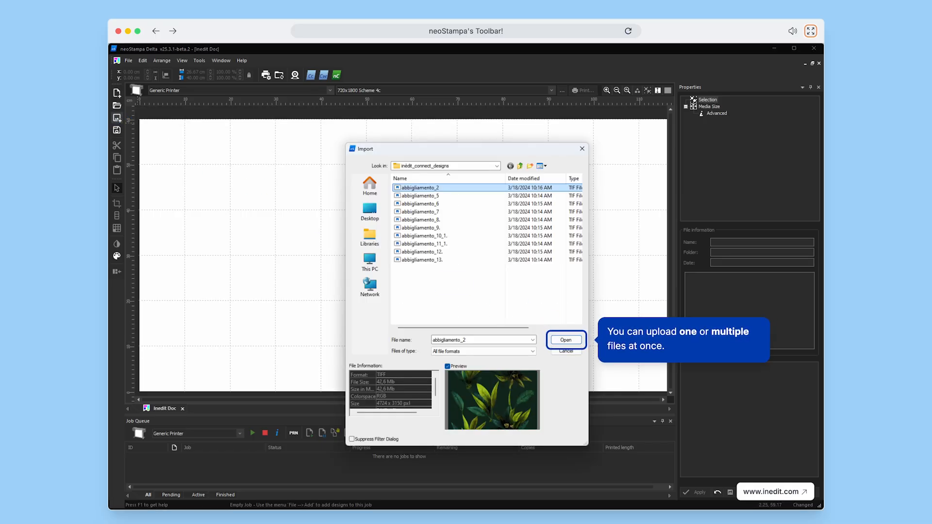
{"action": "left_click", "coordinate": [565, 339]}
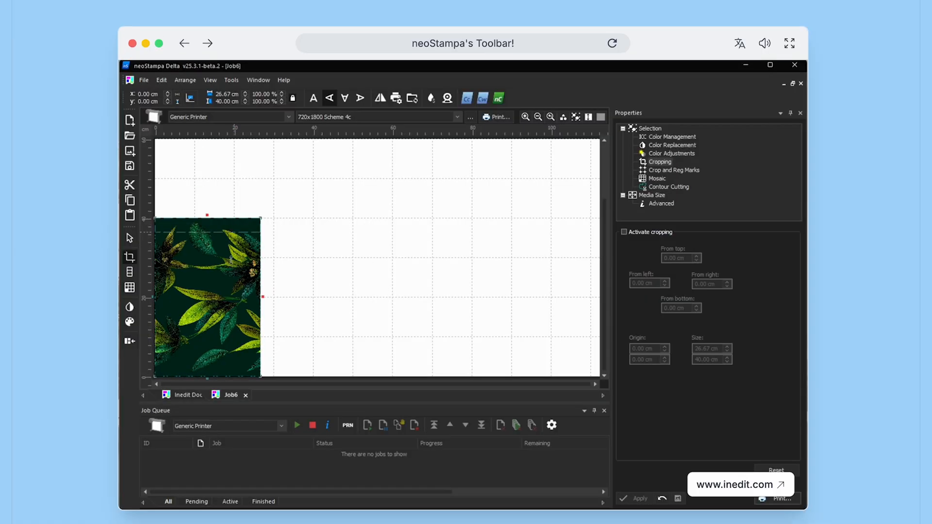
Select the leafy green TIF on the Job6 media to view its properties.
{"action": "left_click", "coordinate": [624, 232]}
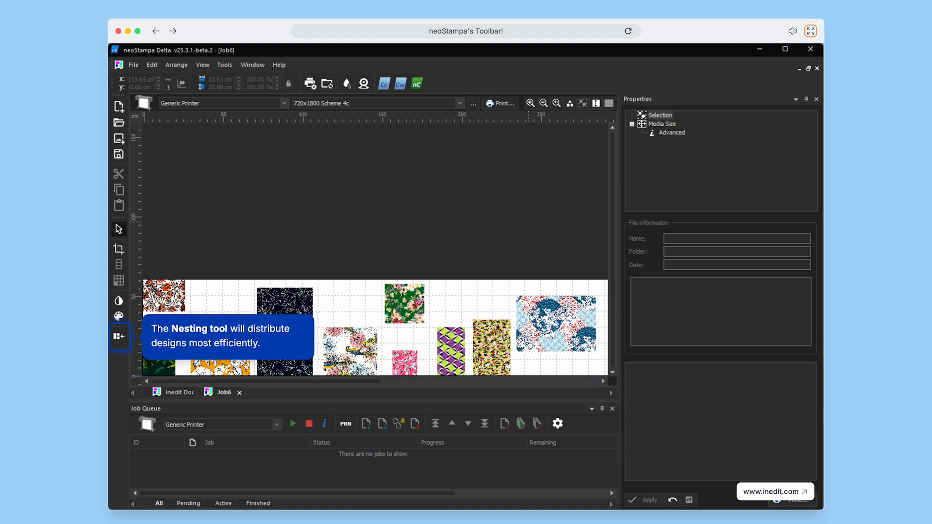
Apply Nesting with rotation and EasyCut enabled at 1 cm separation.
{"action": "left_click", "coordinate": [120, 336]}
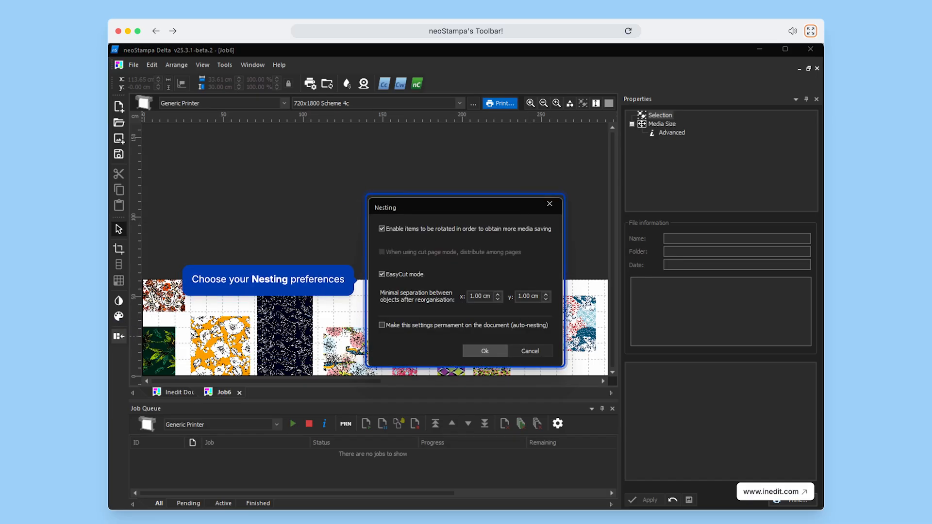
{"action": "left_click", "coordinate": [485, 351]}
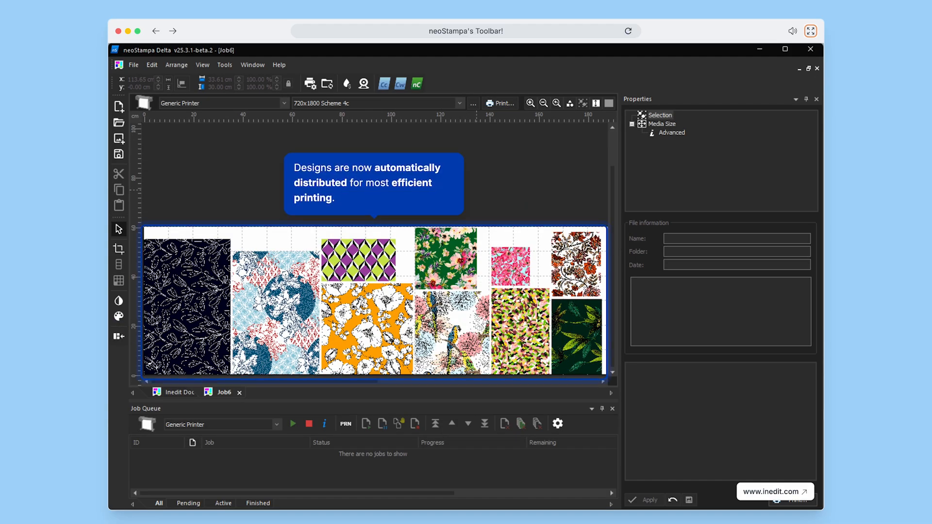